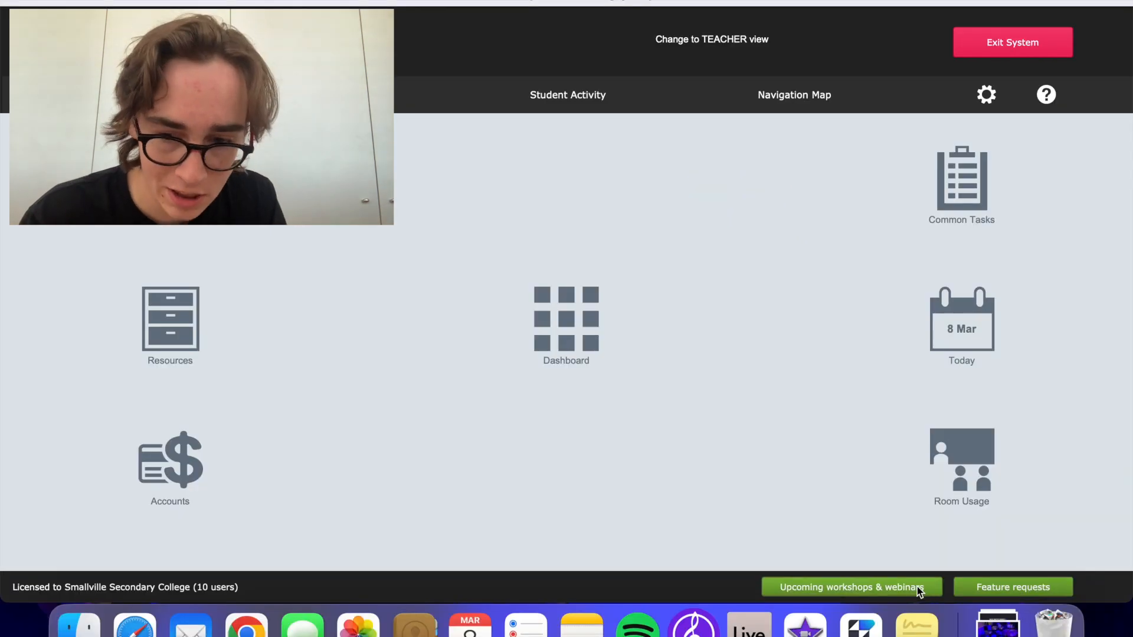
- View the Workshops & Webinars 2024 page via the footer button, scrolling through its sessions and testimonials
{"action": "left_click", "coordinate": [851, 586]}
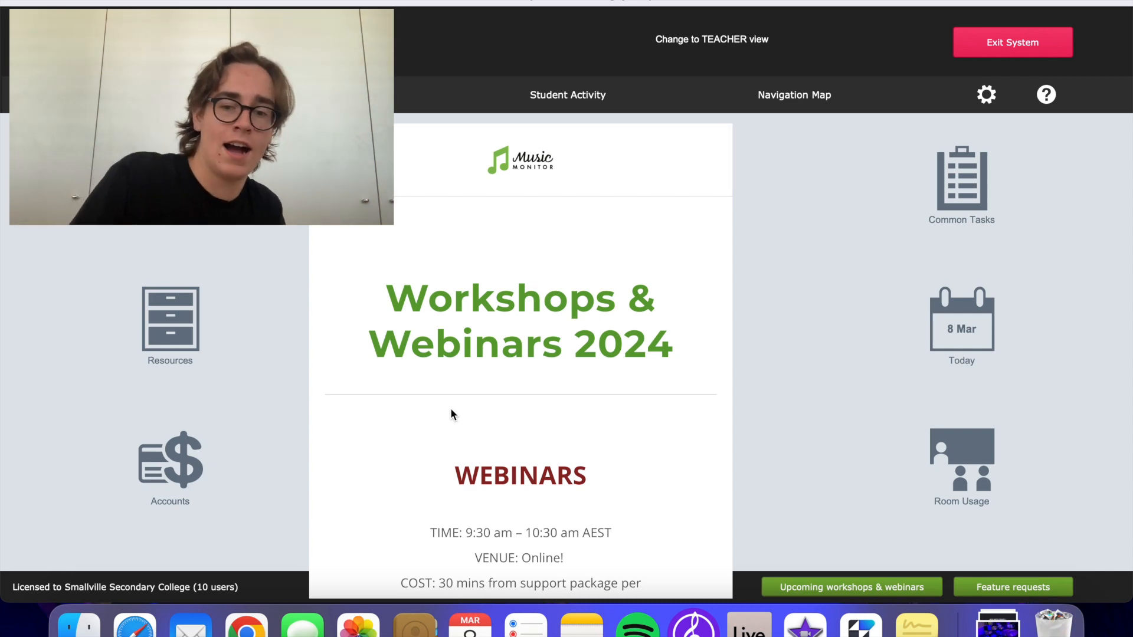
{"action": "scroll", "scroll_direction": "down", "scroll_amount": 3}
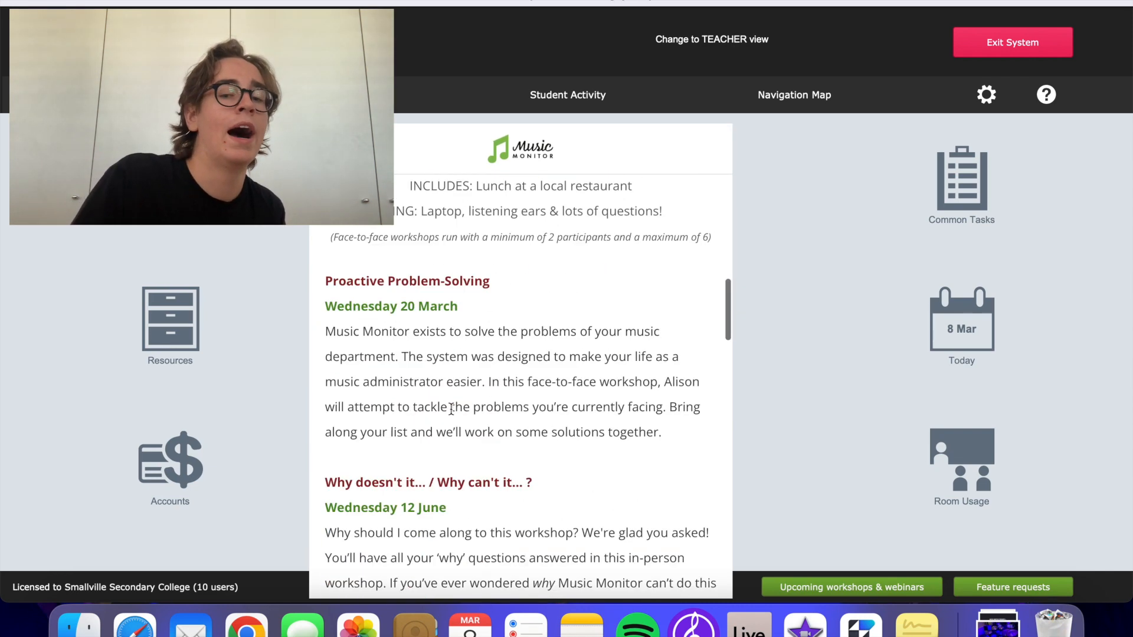
{"action": "scroll", "scroll_direction": "down", "scroll_amount": 3}
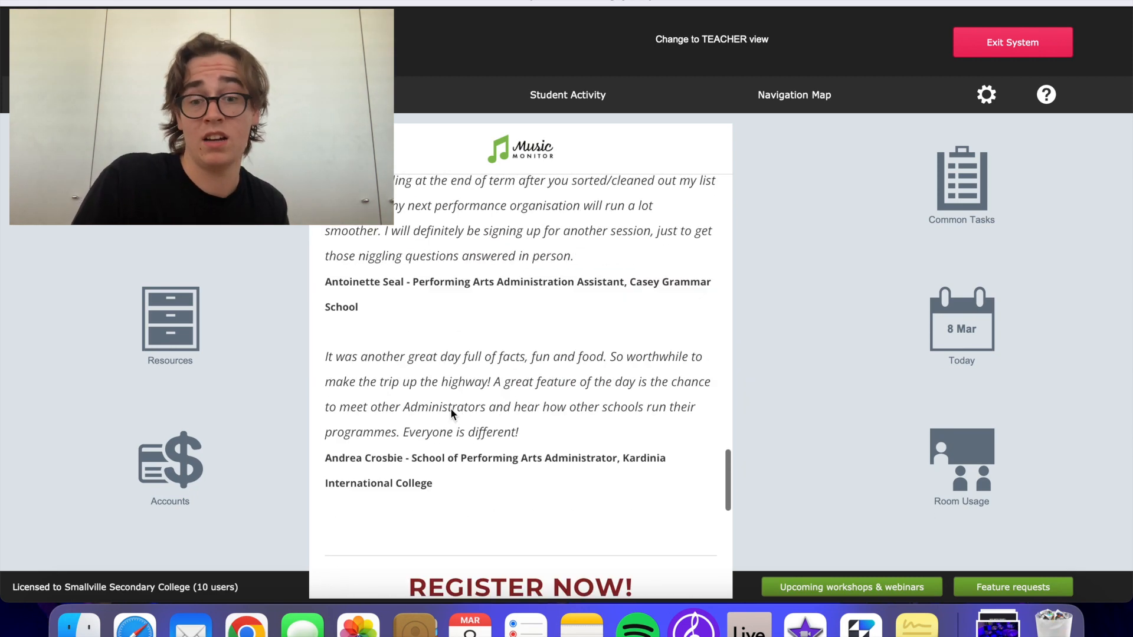
{"action": "scroll", "scroll_direction": "down", "scroll_amount": 3}
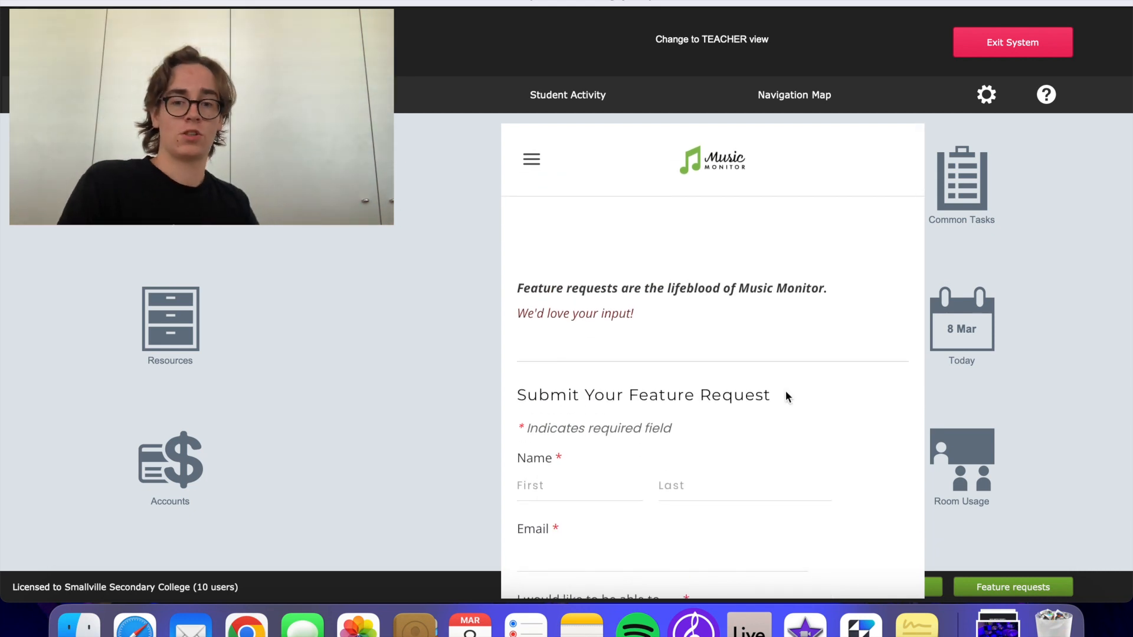
- Scroll the Submit Your Feature Request form down to its request field, Submit button and developer contact
{"action": "scroll", "scroll_direction": "down", "scroll_amount": 3}
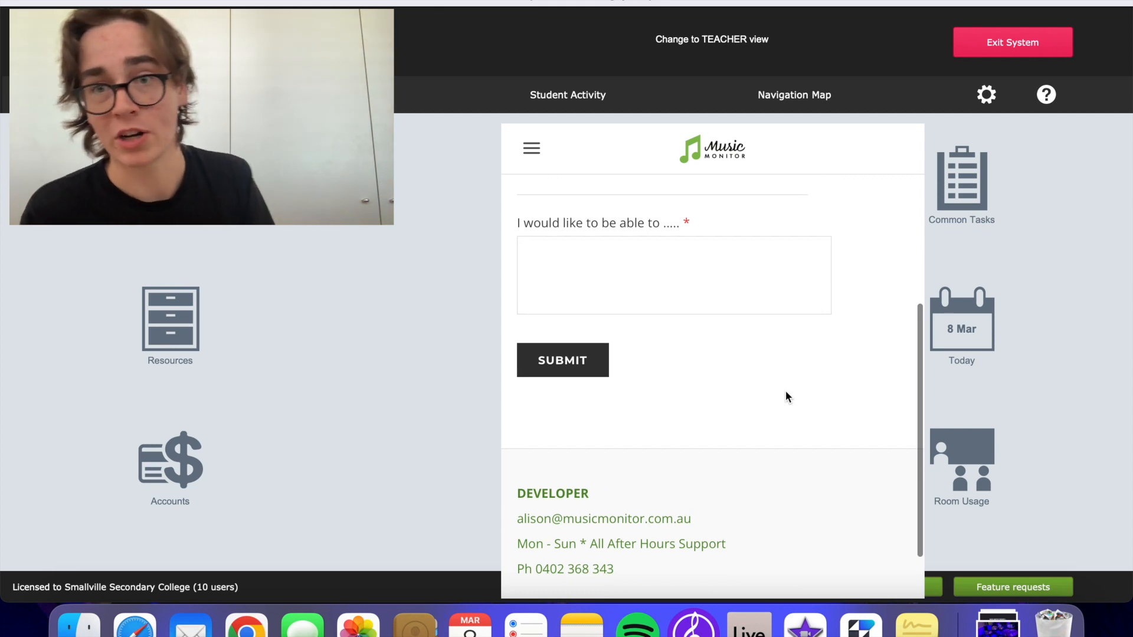